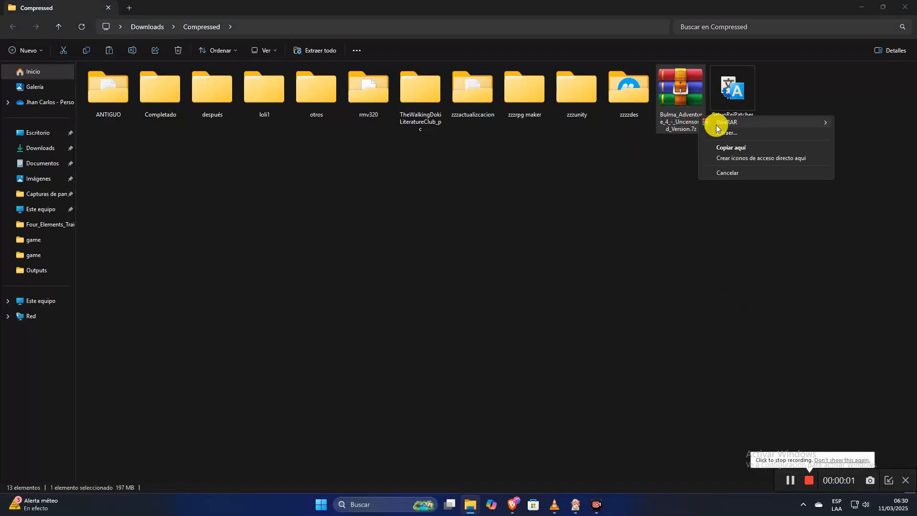
Extract the Bulma Adventure 4 archive and copy SetupReiPatcherAndAutoTranslator.exe for the game folder.
left_click(726, 132)
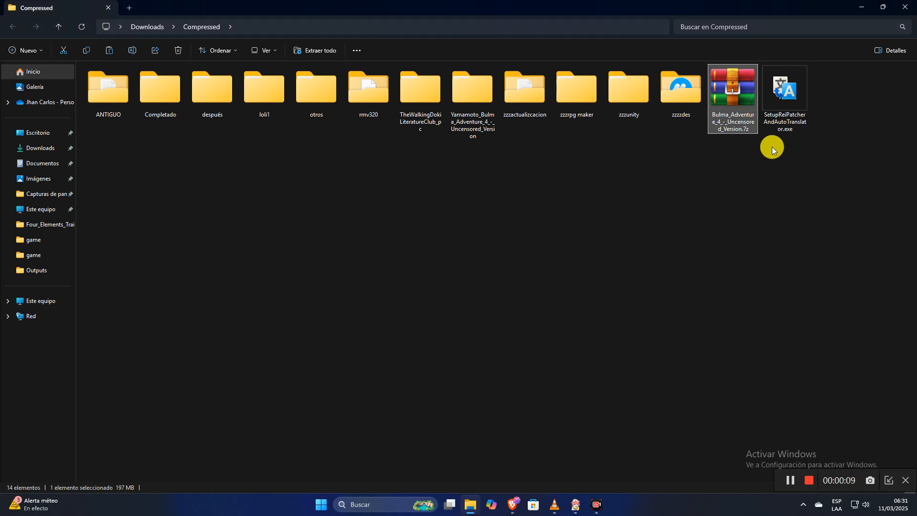
right_click(784, 94)
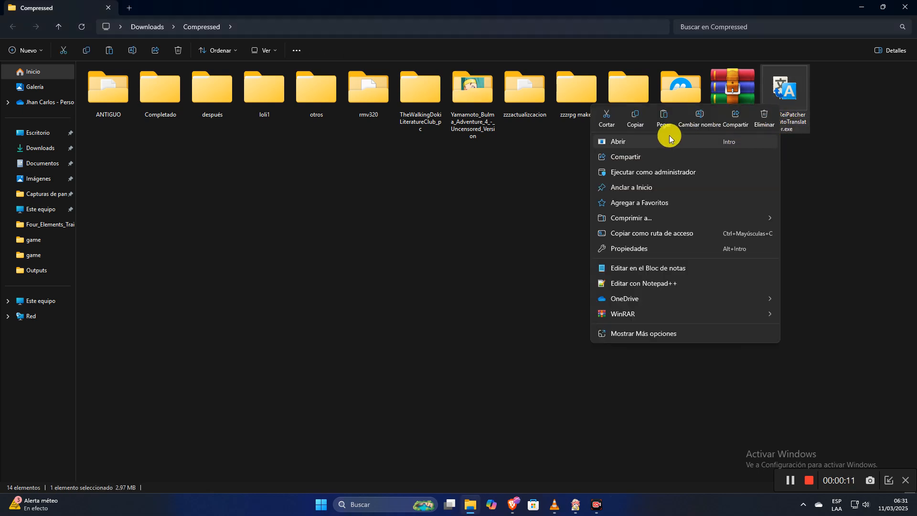
left_click(618, 141)
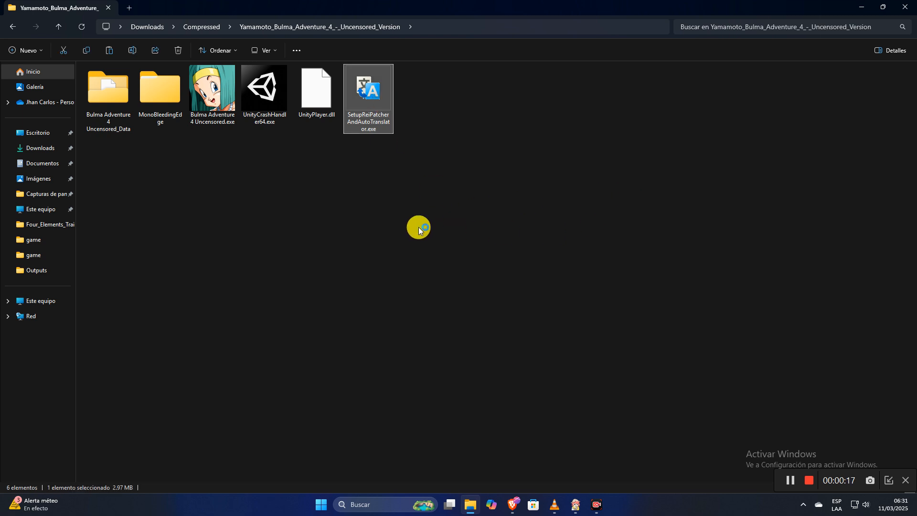
Run the translator setup, then patch and launch the game via the Patch and Run shortcut.
double_click(368, 88)
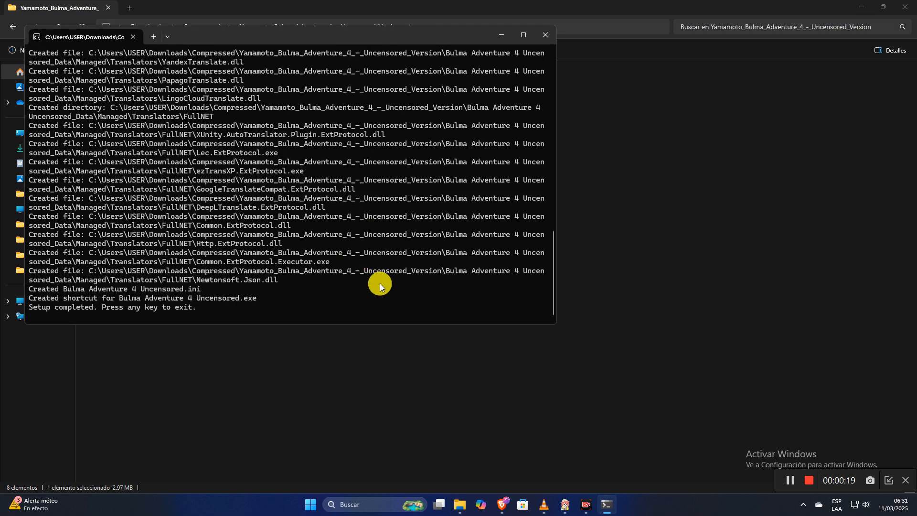
mouse_move(323, 298)
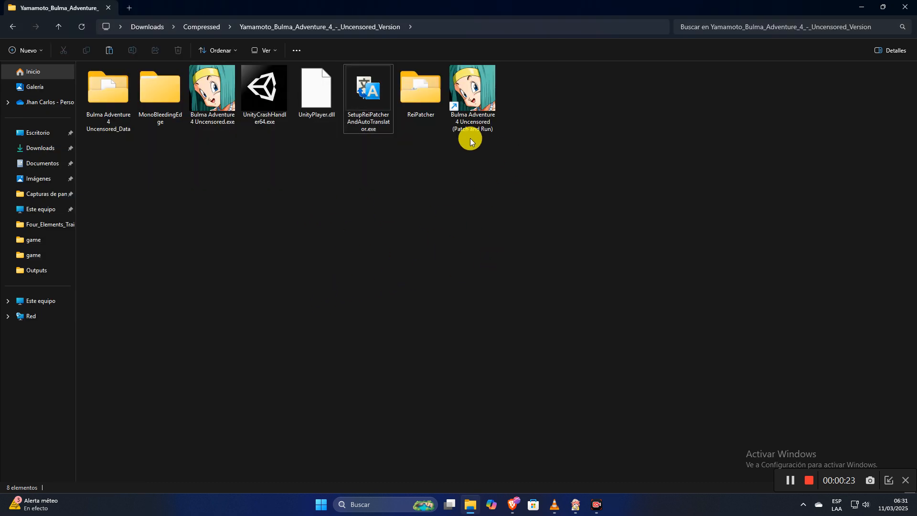
left_click(472, 88)
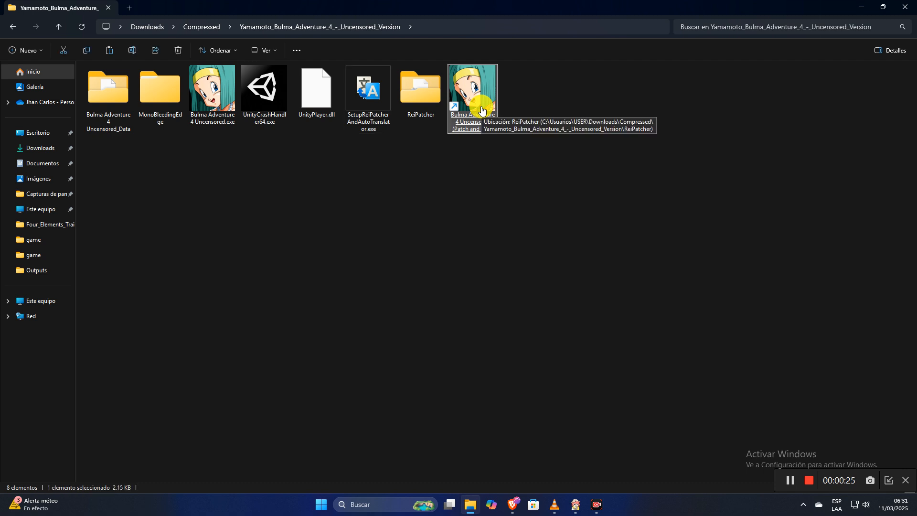
double_click(471, 85)
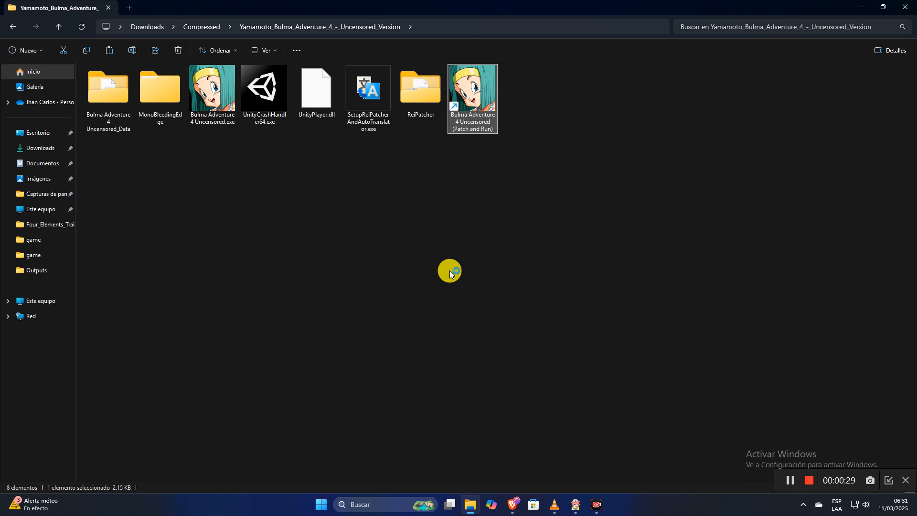
mouse_move(553, 243)
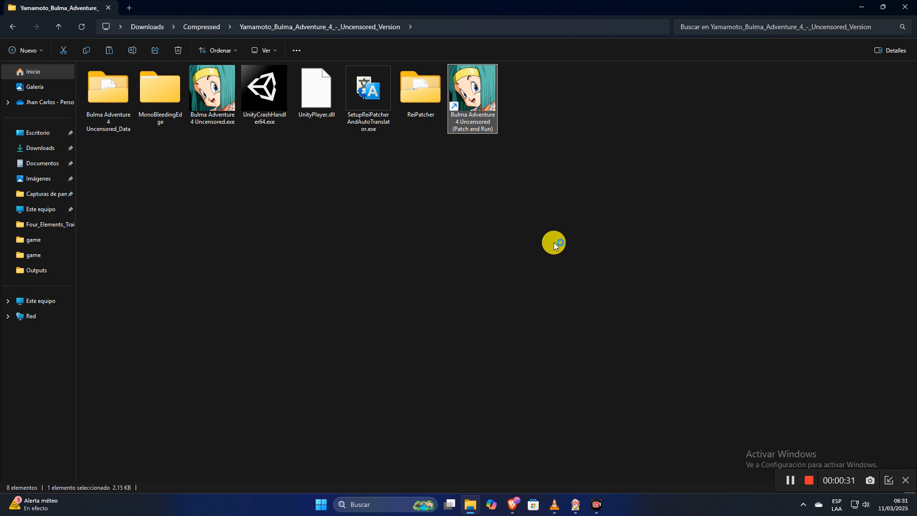
mouse_move(512, 246)
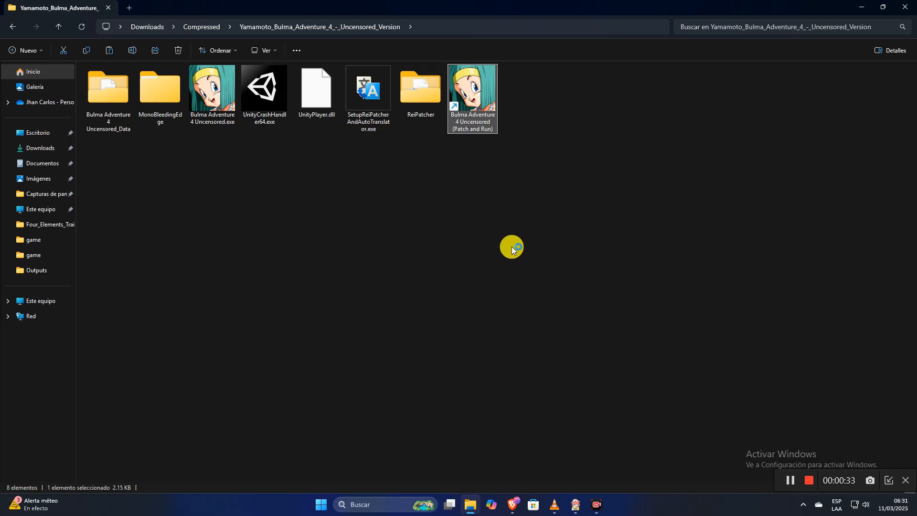
Launch the patched game and dismiss the Game Controls screen so AutoTranslator files generate.
double_click(472, 92)
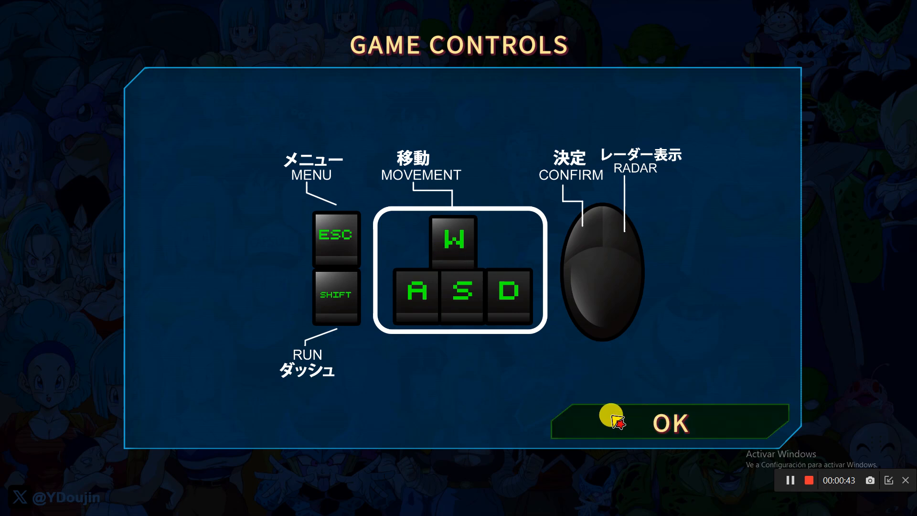
mouse_move(653, 385)
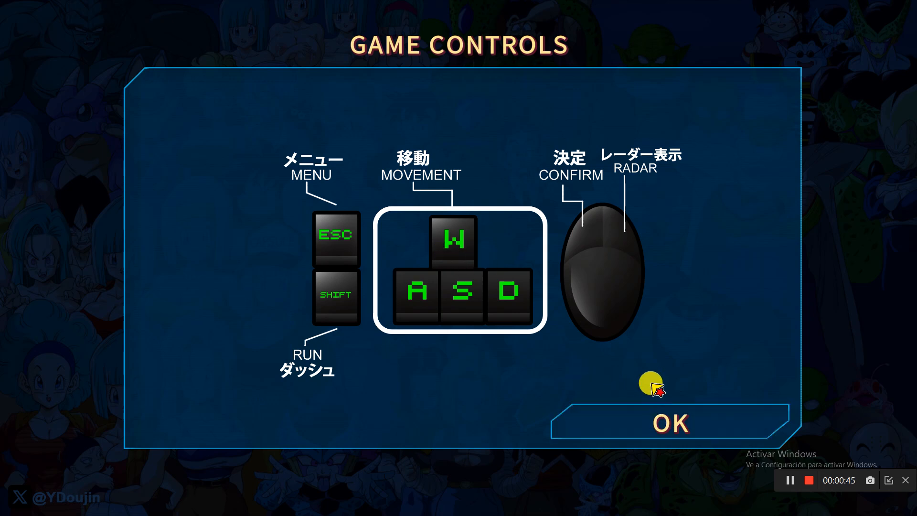
left_click(310, 504)
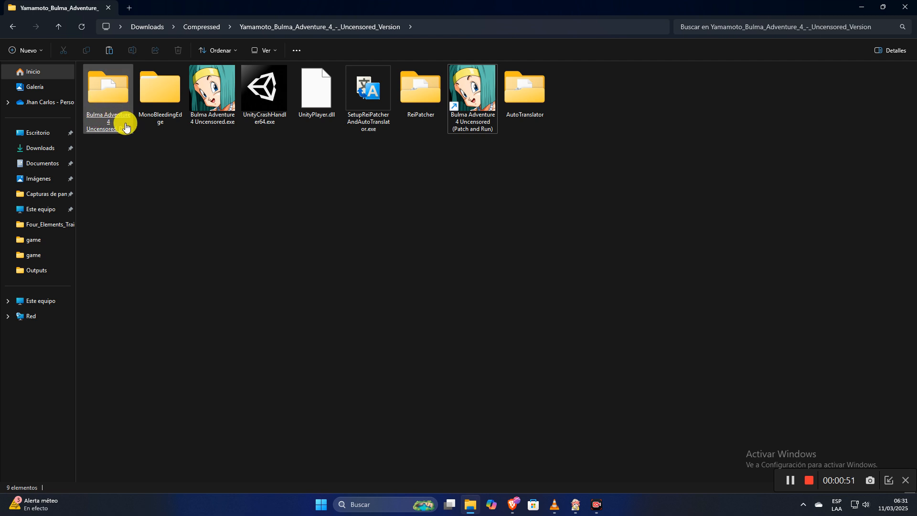
Open AutoTranslator's Config.ini in Notepad and set Language to es.
double_click(523, 88)
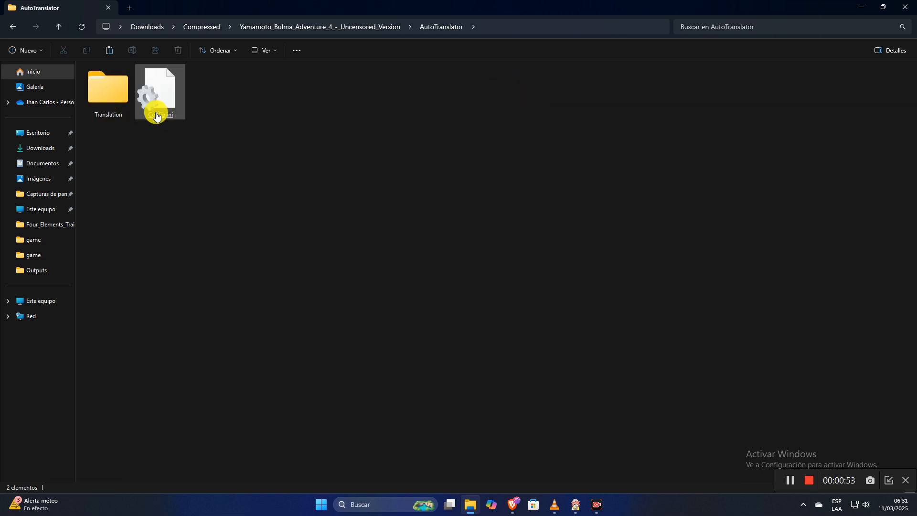
left_click(159, 93)
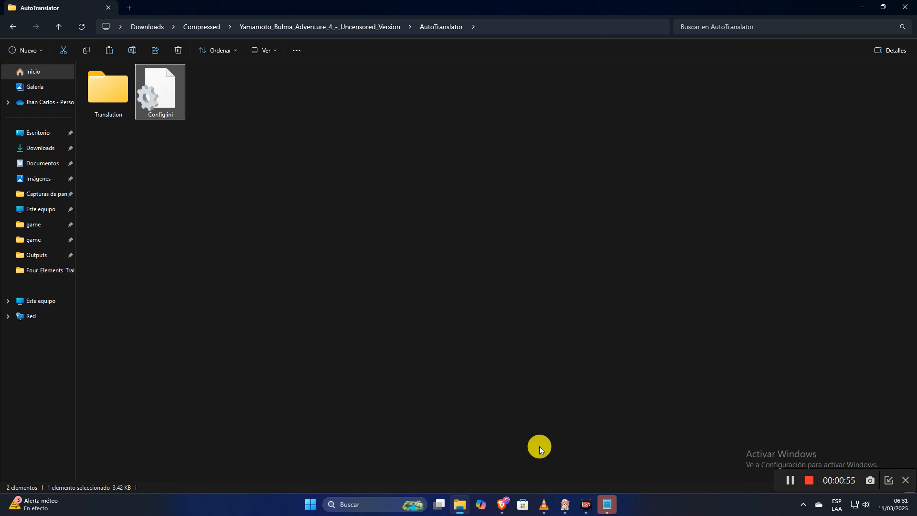
double_click(159, 87)
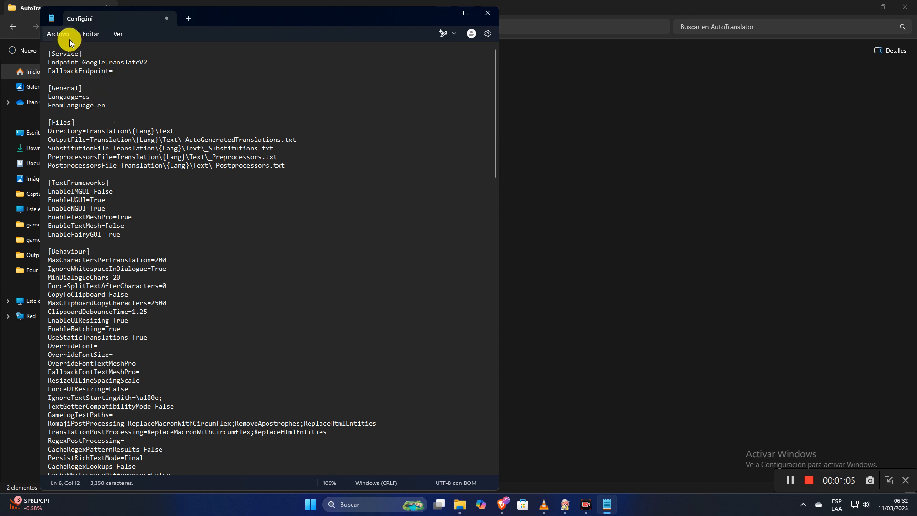
mouse_move(120, 96)
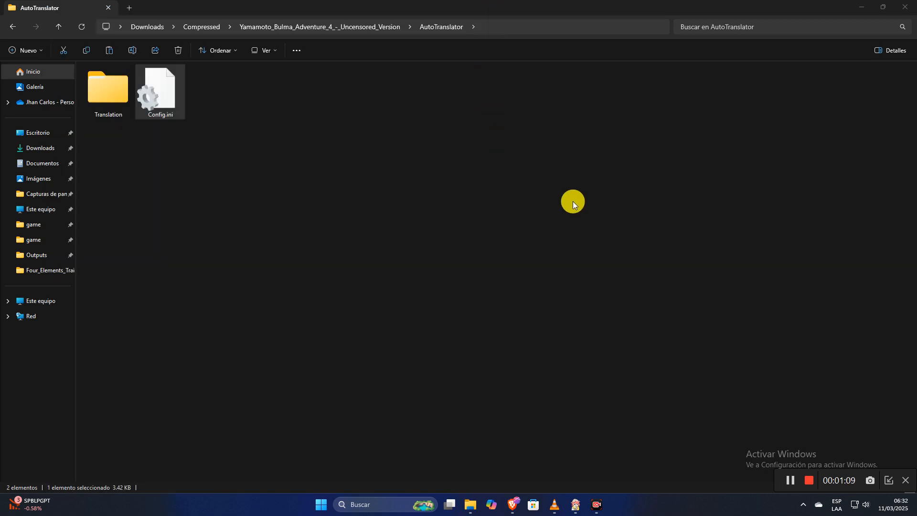
Relaunch the game from its folder and advance through the Spanish-translated dialogue.
left_click(58, 26)
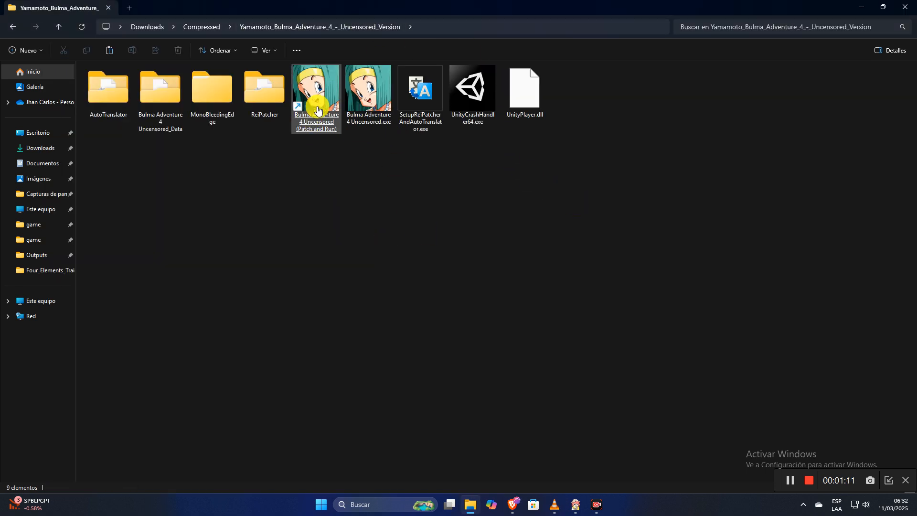
left_click(367, 88)
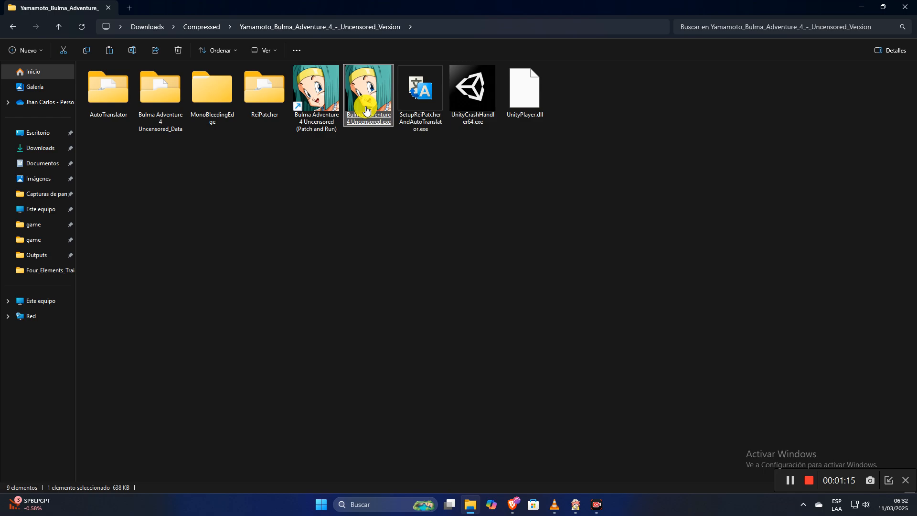
double_click(367, 88)
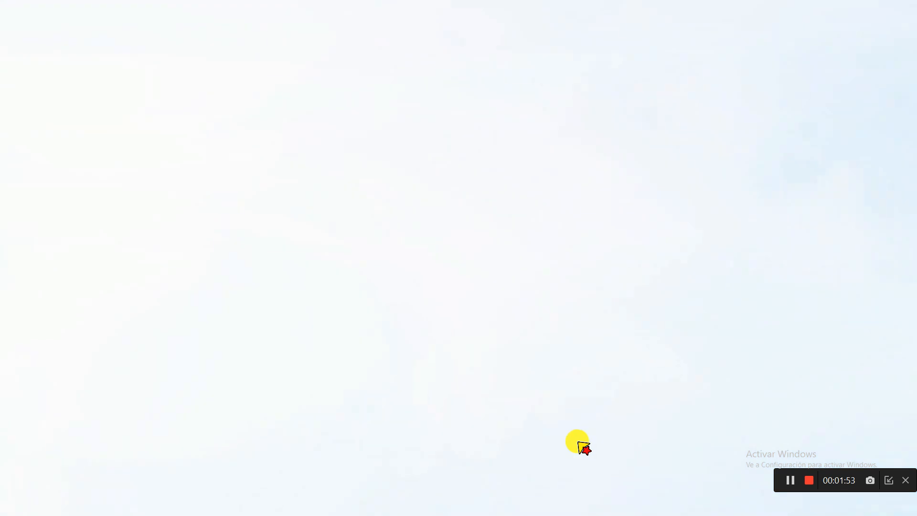
mouse_move(561, 440)
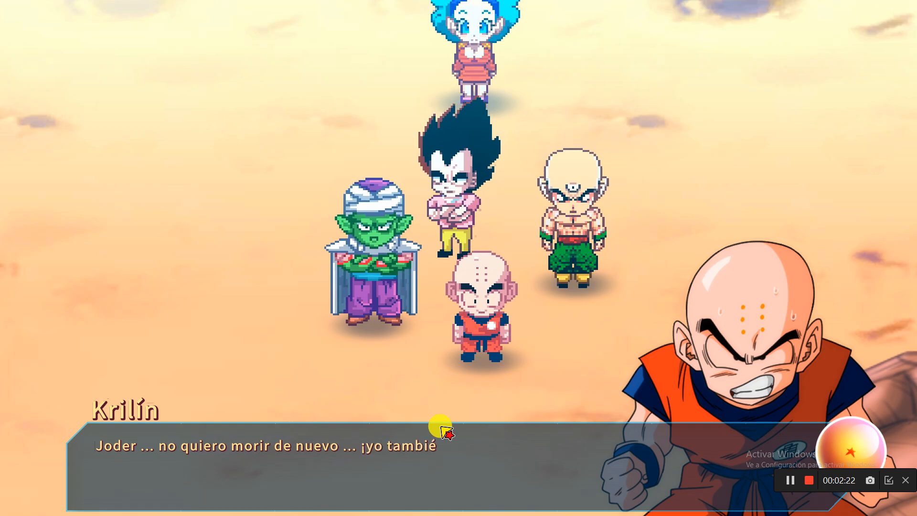
left_click(310, 504)
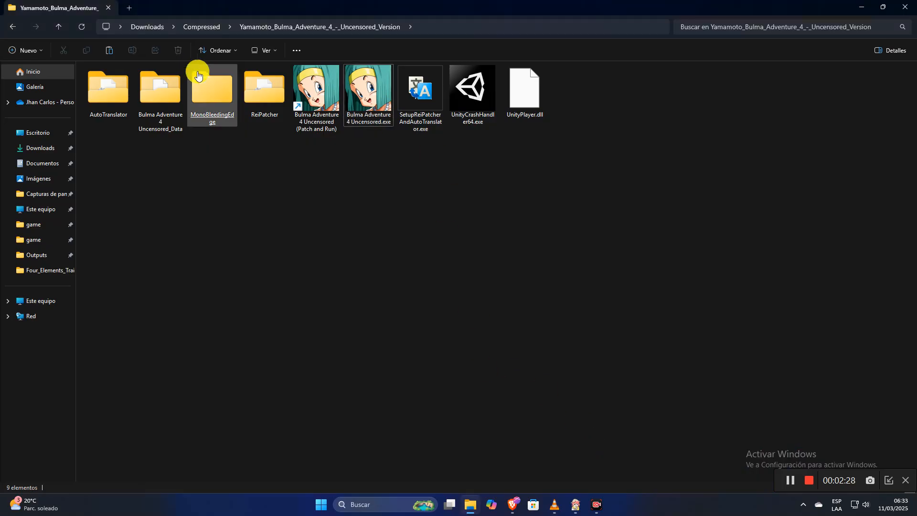
Browse AutoTranslator > Translation > es > Text and open _Substitutions.txt in Notepad.
double_click(107, 88)
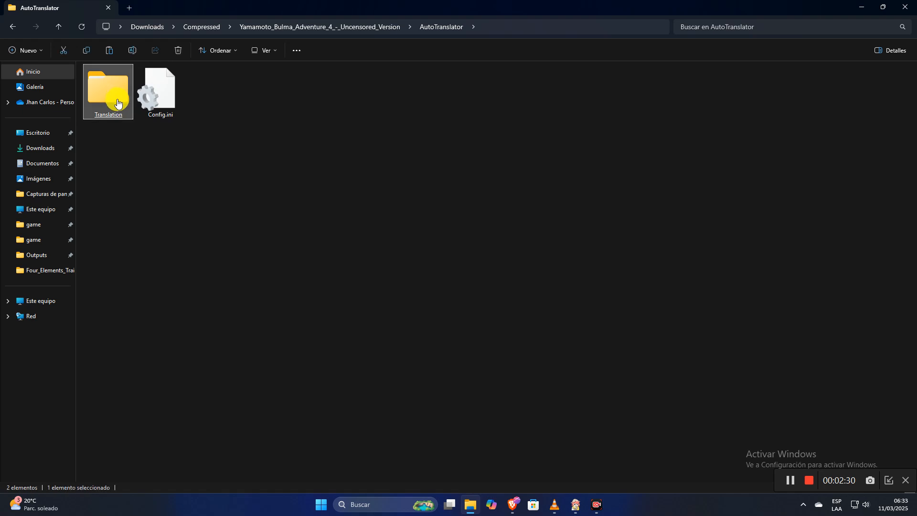
double_click(107, 87)
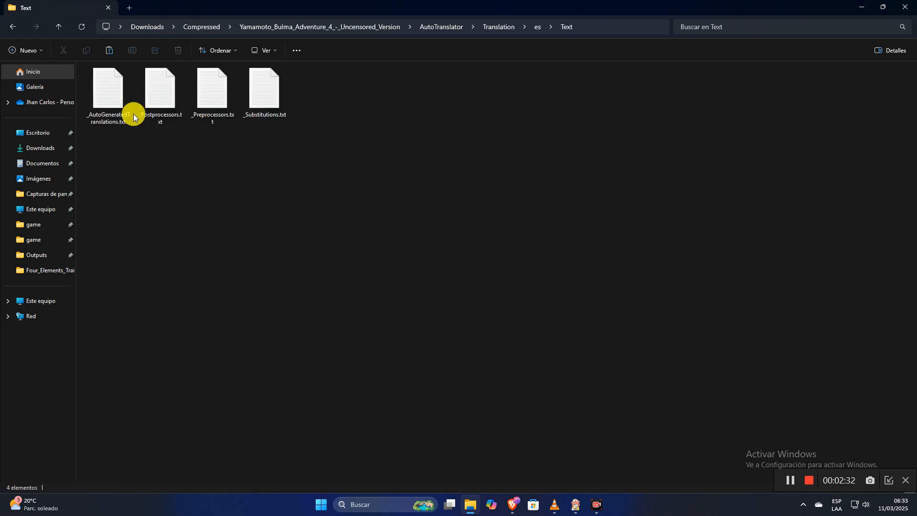
left_click(263, 91)
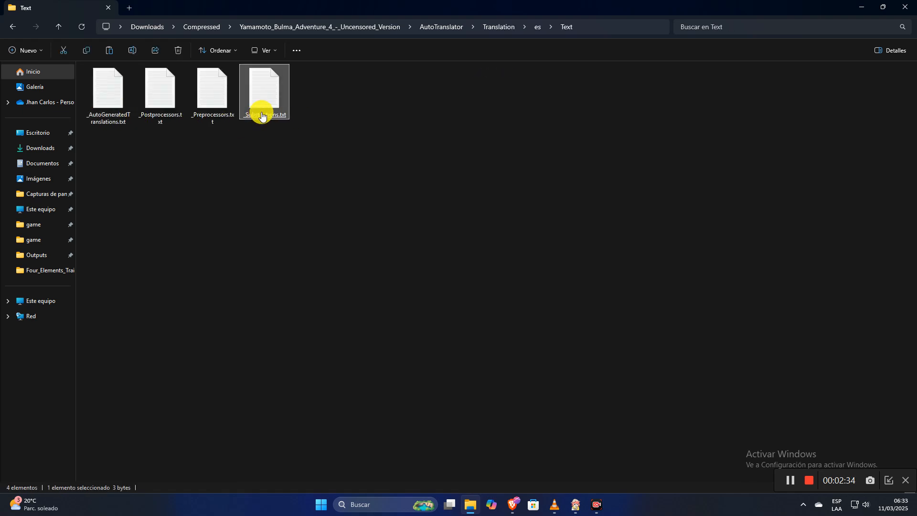
double_click(264, 90)
type("OK=")
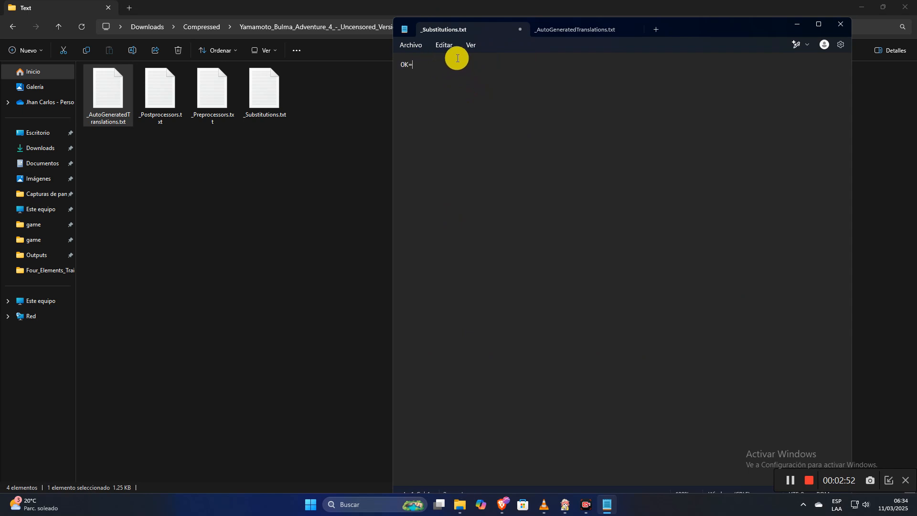
Add OK=OK and EXIT=SALIR, checking _AutoGeneratedTranslations.txt's EXIT=SALIDA.
left_click(574, 29)
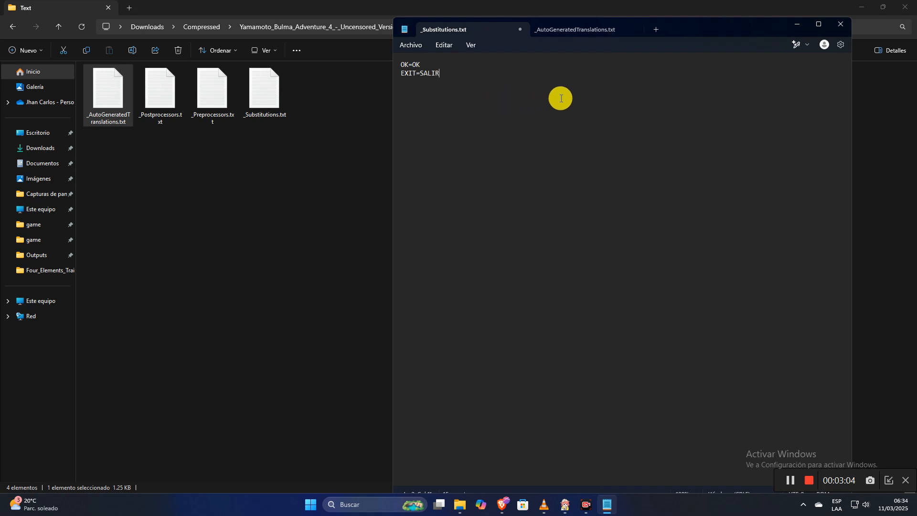
left_click(574, 29)
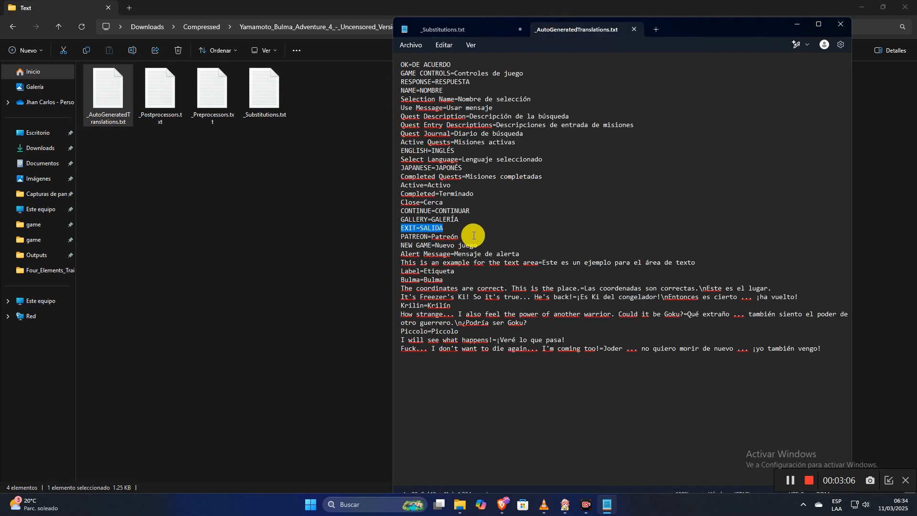
mouse_move(466, 348)
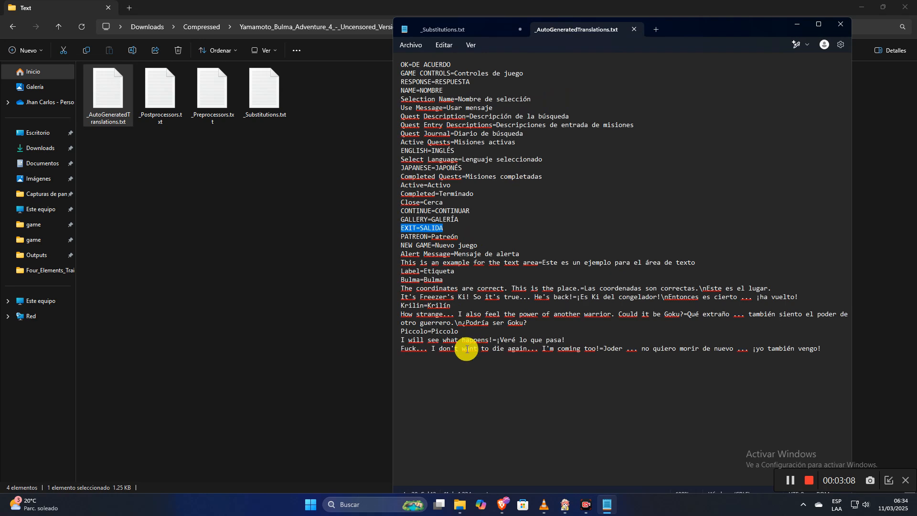
mouse_move(807, 356)
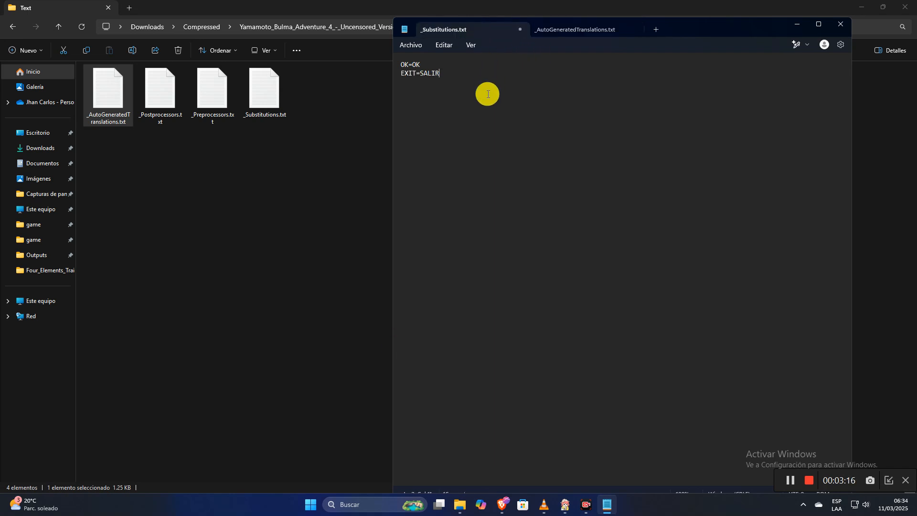
Paste the "I'm coming too!" line and change its translation to begin with "Mierda".
type("}Fuck... I don't want to die again... I'm coming too!=Joder ... no quiero morir de nuevo ... ¡yo también vengo!")
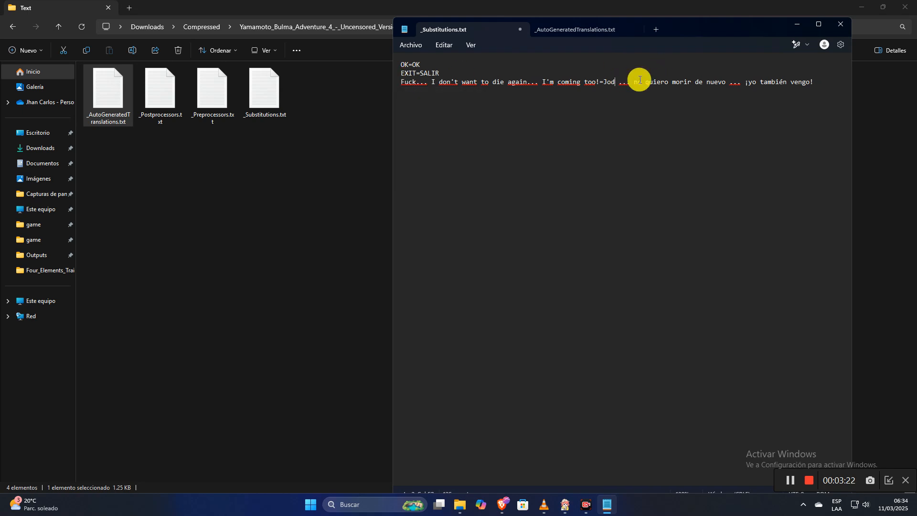
type("Mi")
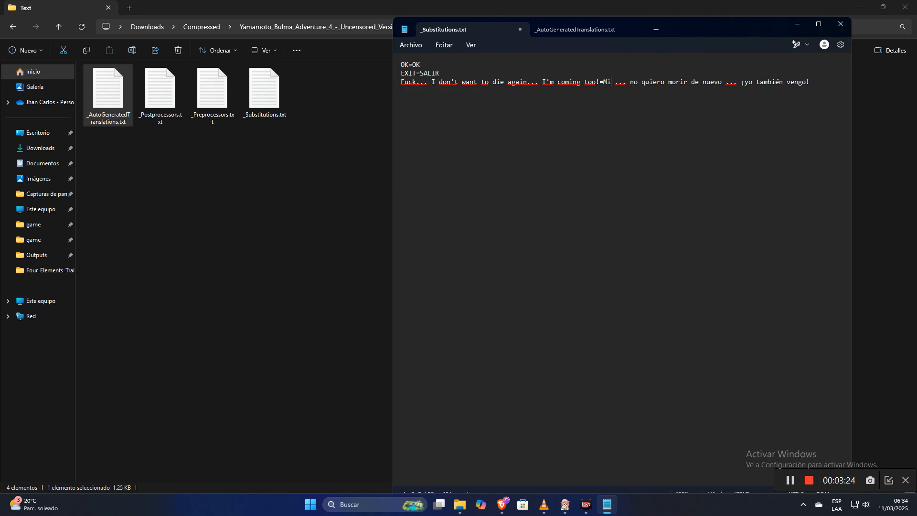
type("erda")
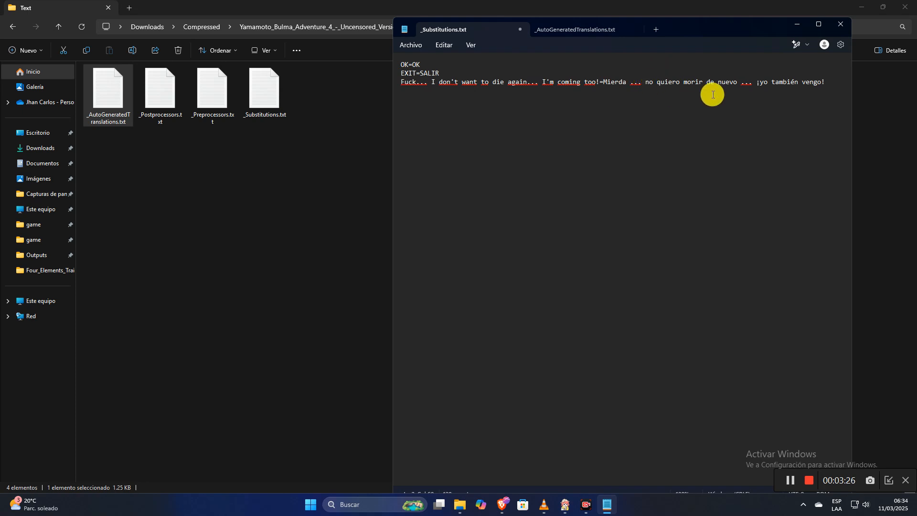
mouse_move(739, 72)
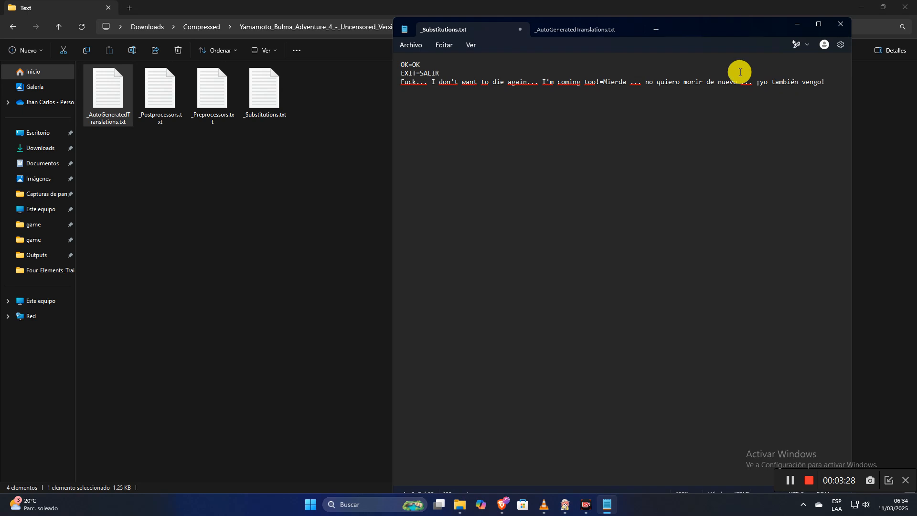
mouse_move(591, 29)
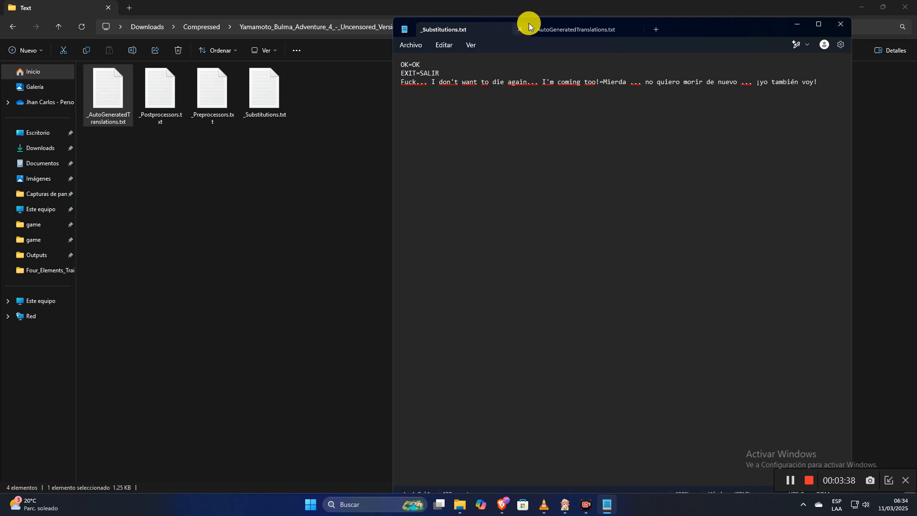
Copy Close=Cerca from the auto-generated translations and enter it as Close=Cerrar.
left_click(576, 29)
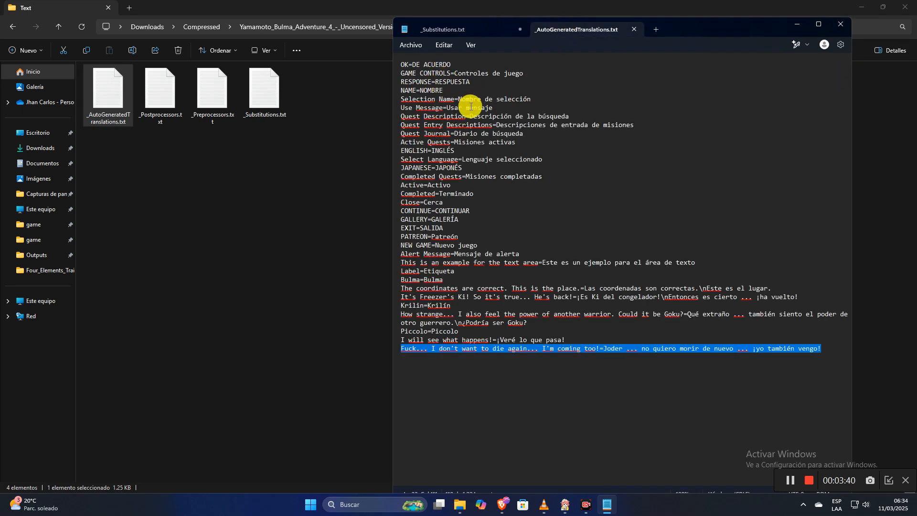
mouse_move(448, 169)
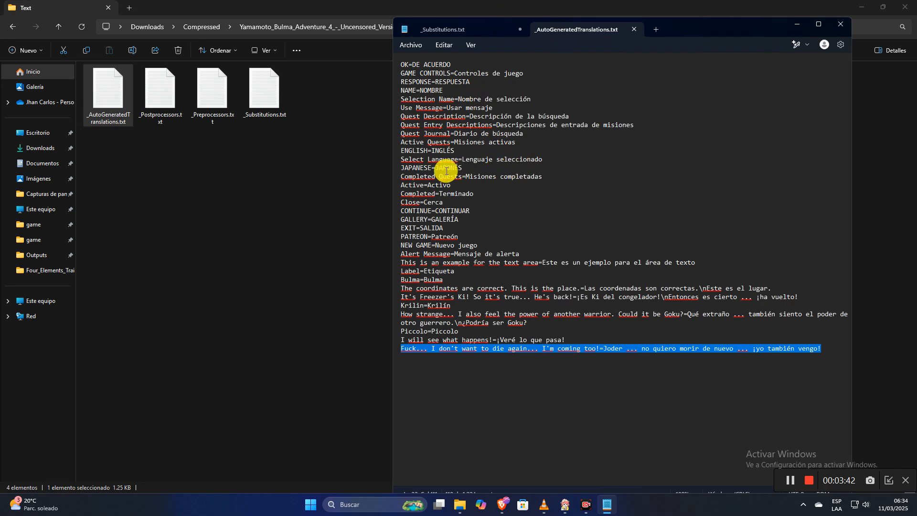
mouse_move(439, 207)
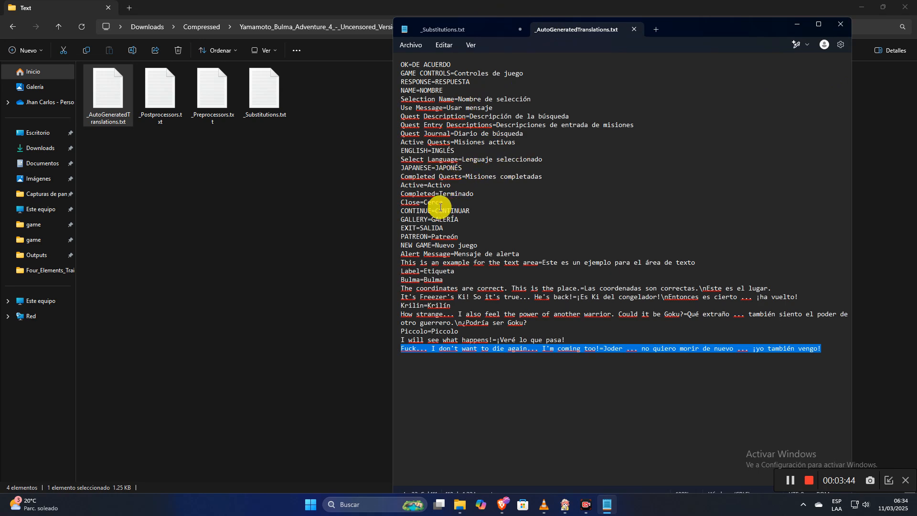
left_click(445, 29)
type("Close=Cerrar")
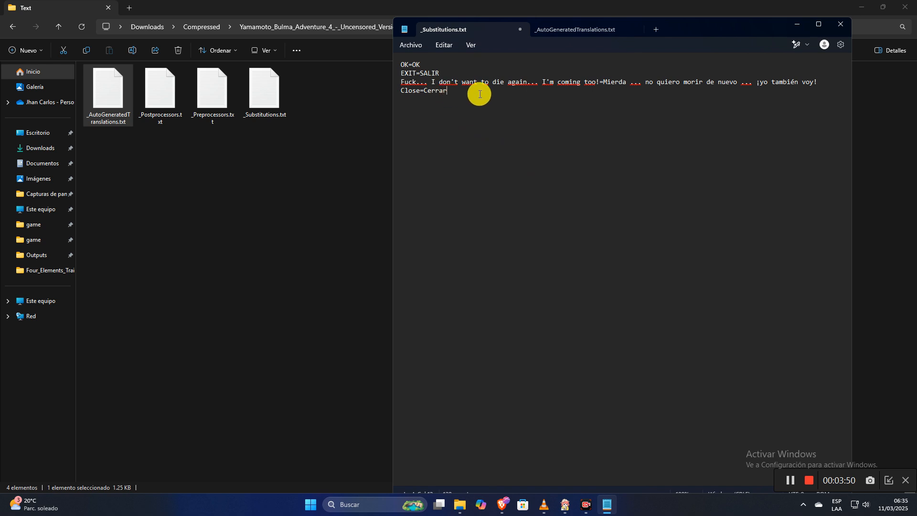
left_click(573, 29)
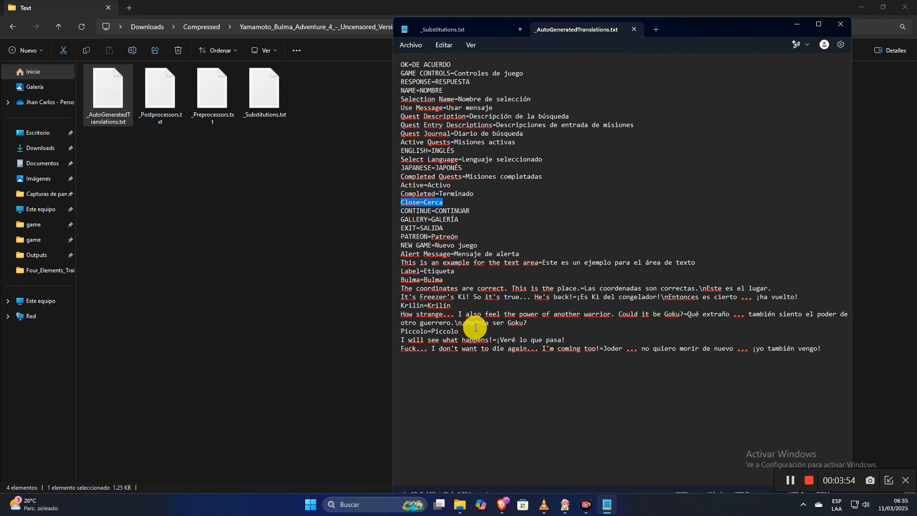
mouse_move(576, 340)
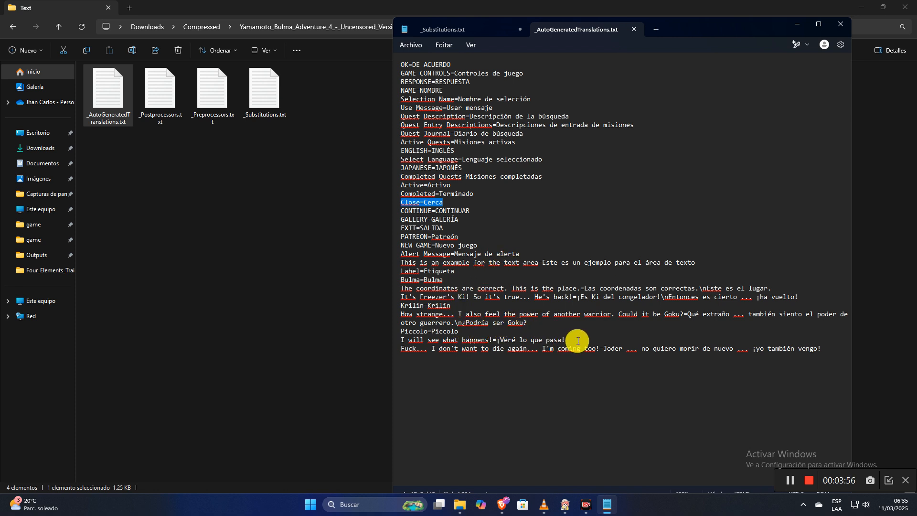
mouse_move(605, 288)
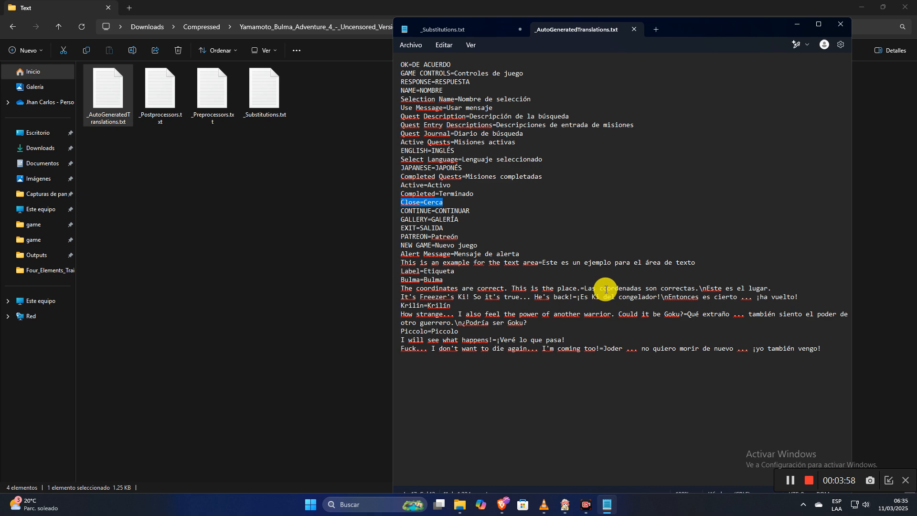
mouse_move(573, 273)
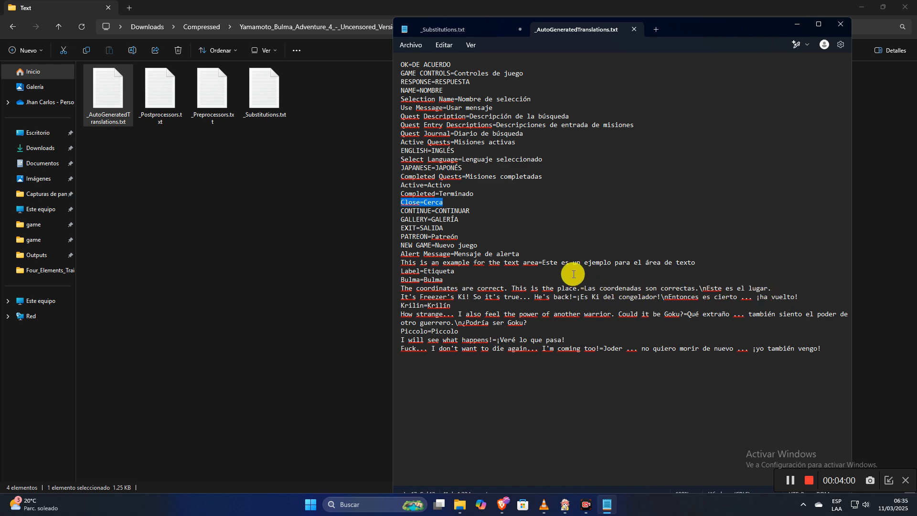
mouse_move(491, 264)
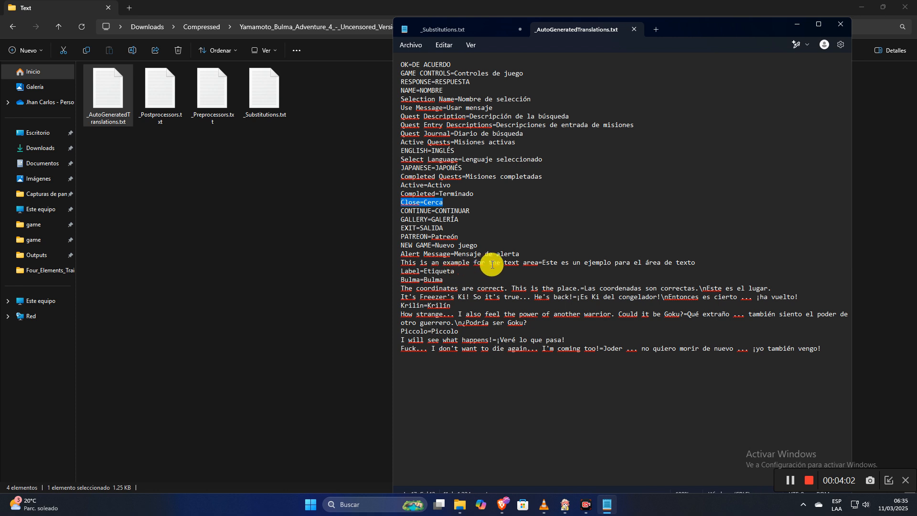
mouse_move(502, 251)
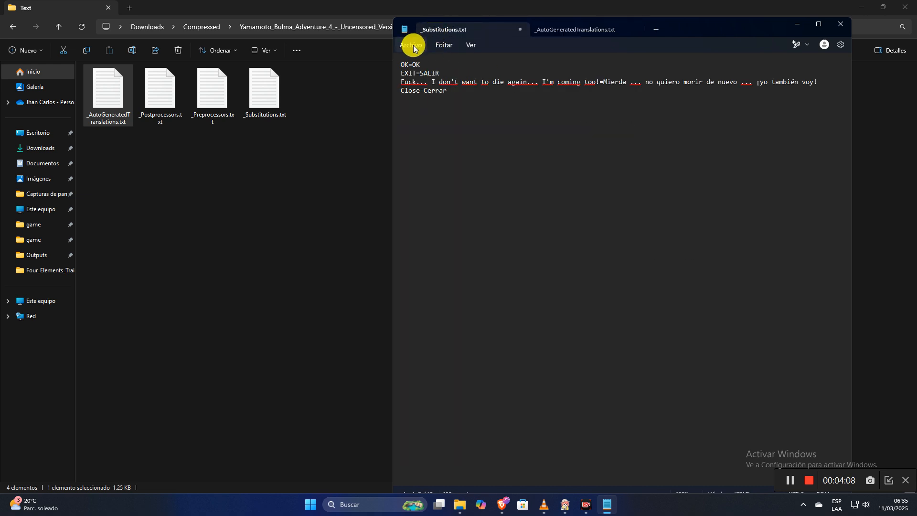
Save the substitutions, return to Yamamoto_Bulma_Adventure_4, and launch Bulma Adventure 4 Uncensored.exe.
left_click(411, 45)
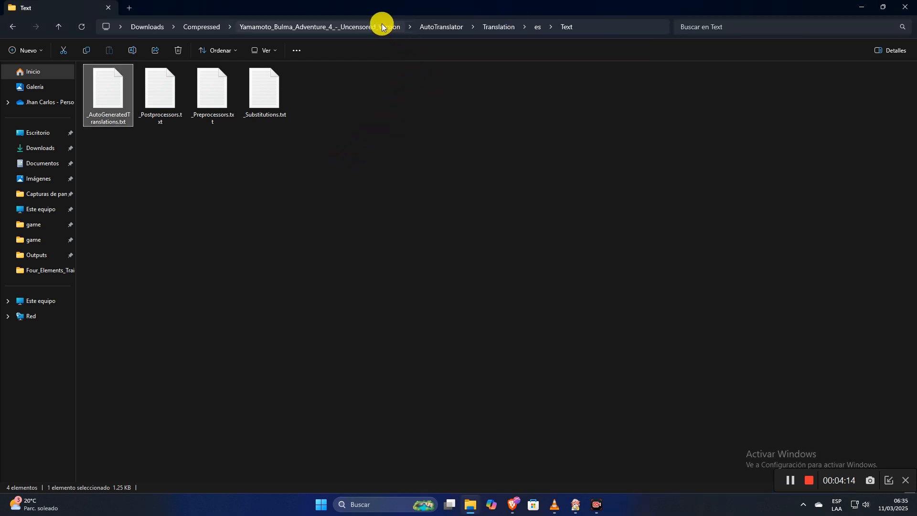
left_click(308, 27)
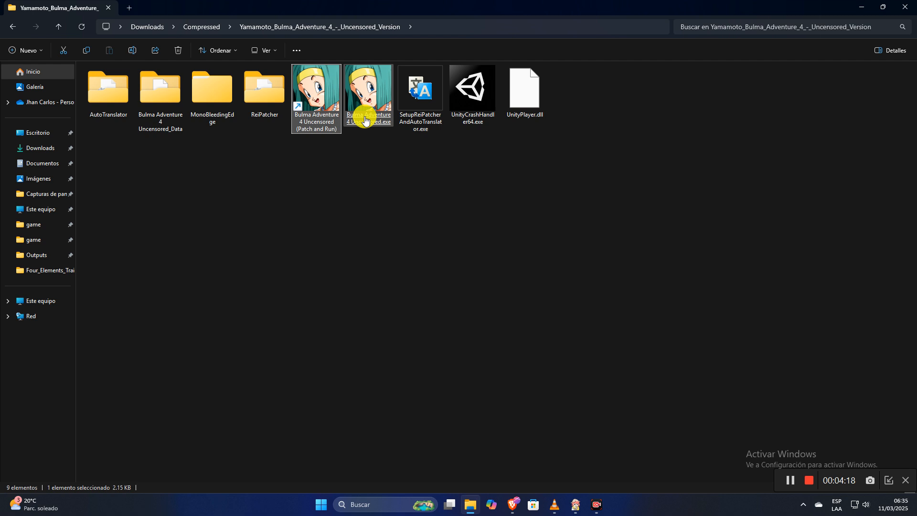
left_click(367, 88)
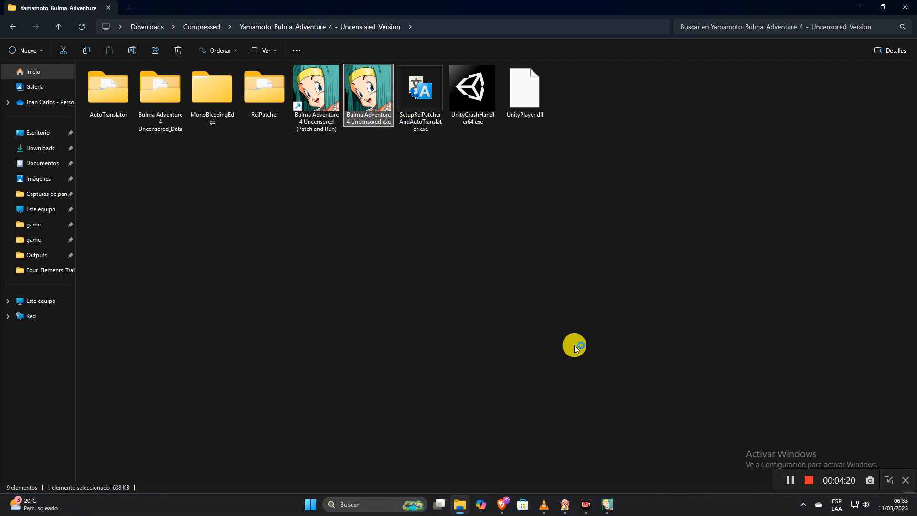
double_click(368, 88)
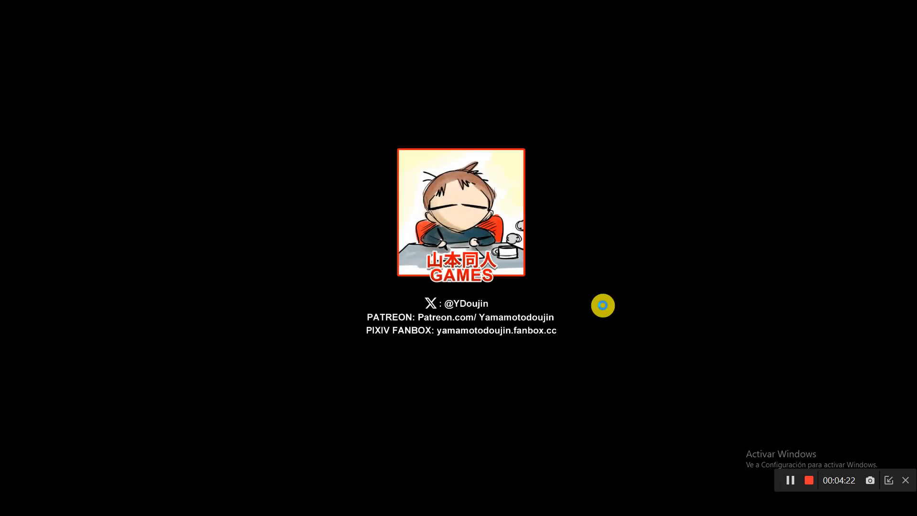